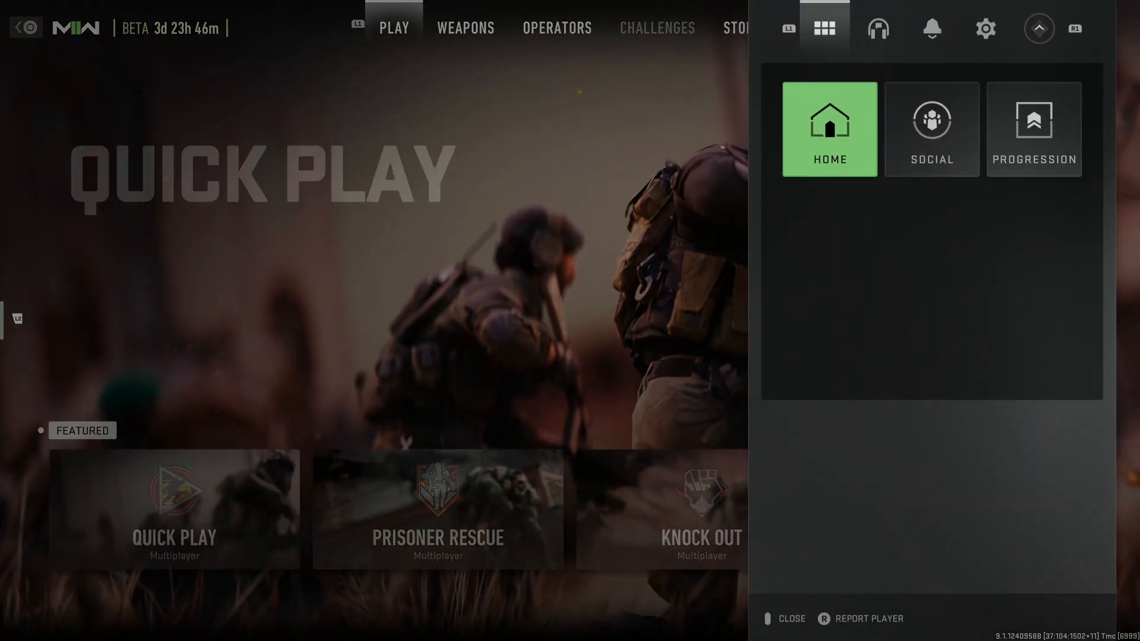
Switch the side menu to the Settings (gear) view listing the categories
click(986, 28)
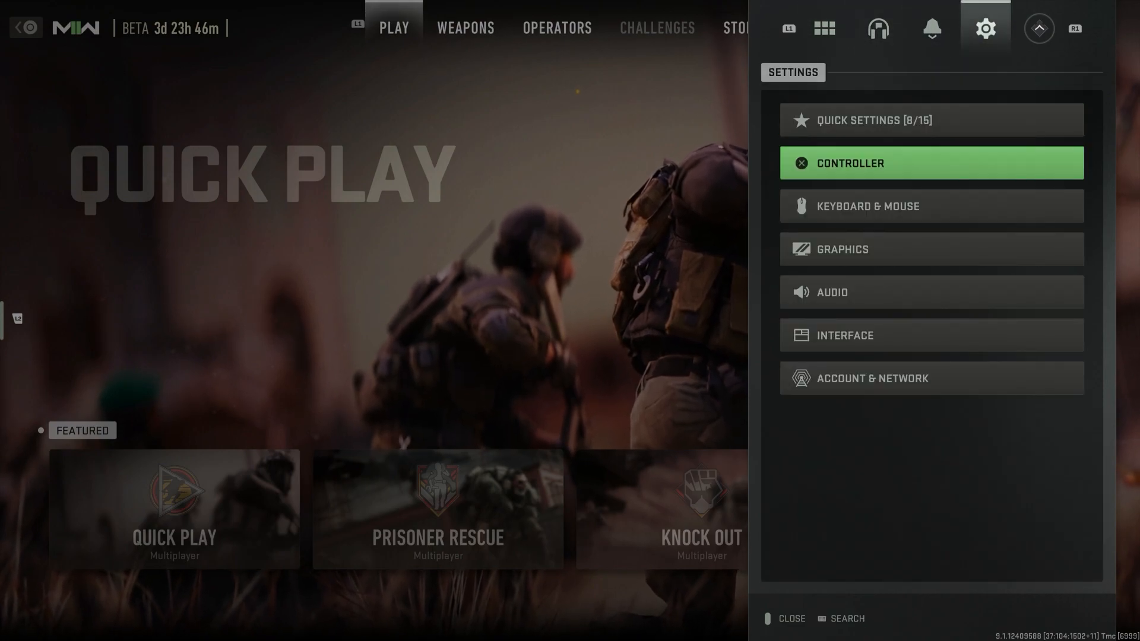
Enter the full settings screen and browse Audio and Interface before returning to Controller
click(932, 249)
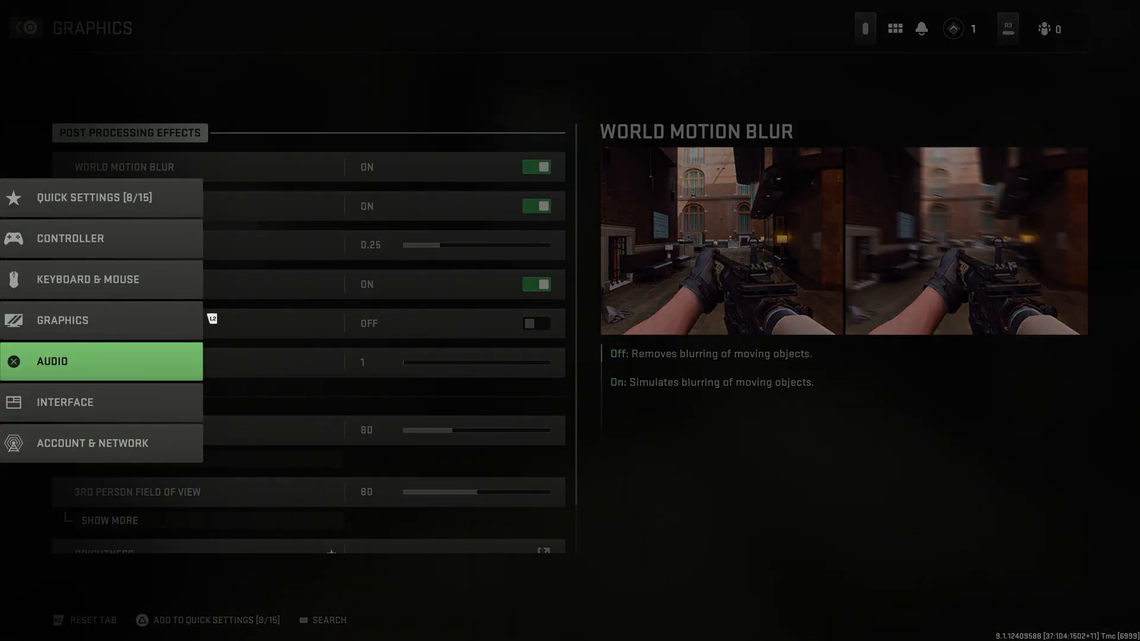
click(51, 362)
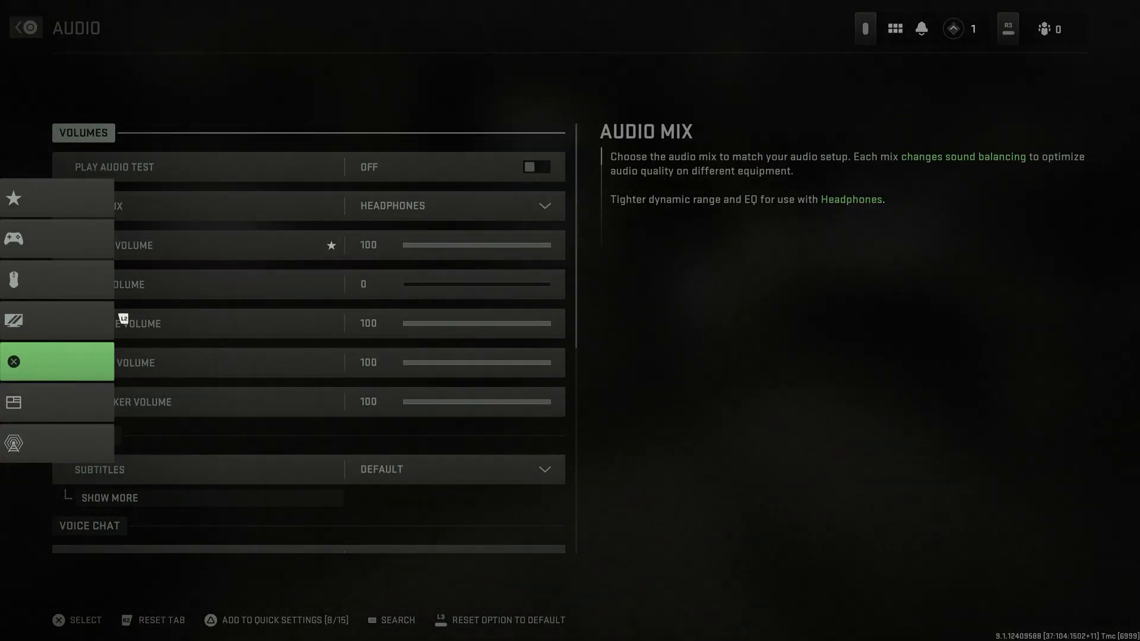
click(13, 402)
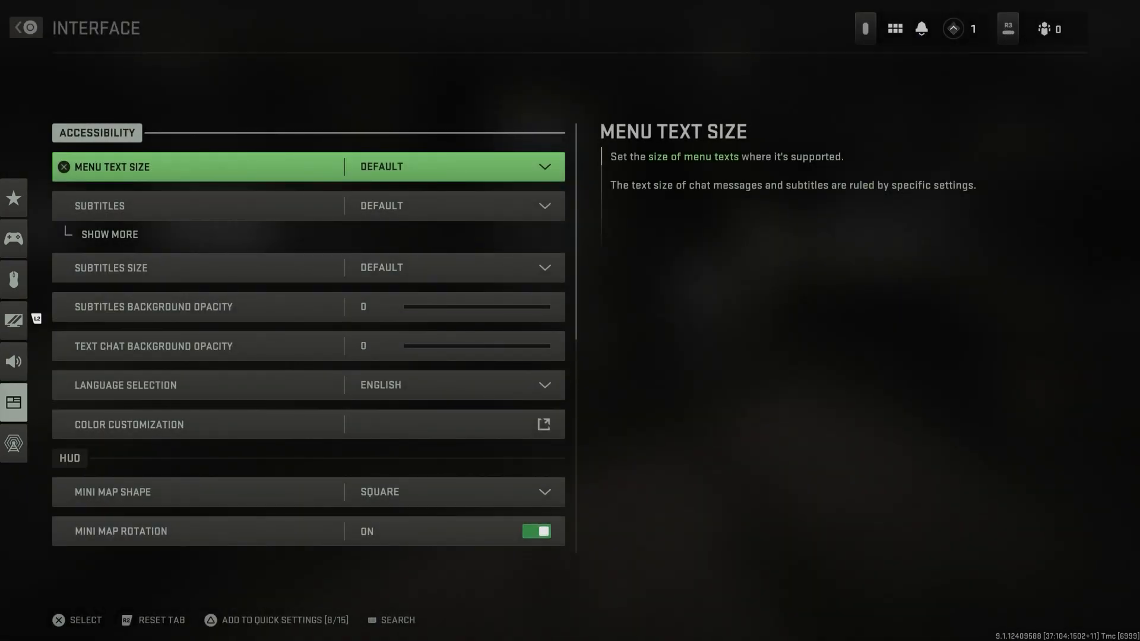
click(13, 443)
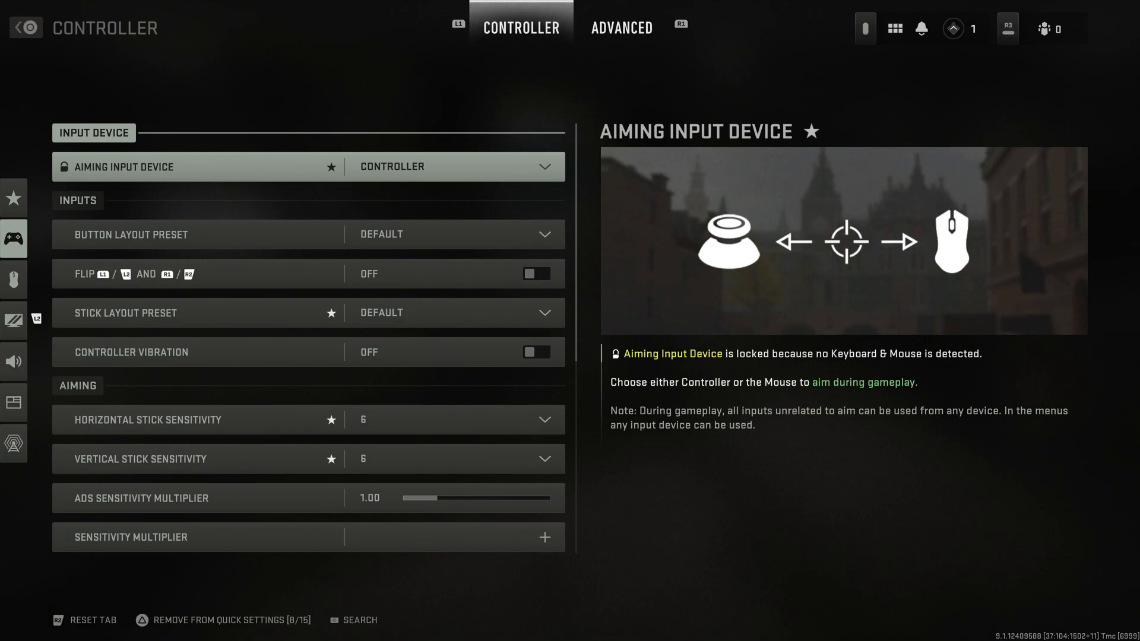
Show the Advanced controller options and scroll down to aim assist and movement behaviors
click(621, 27)
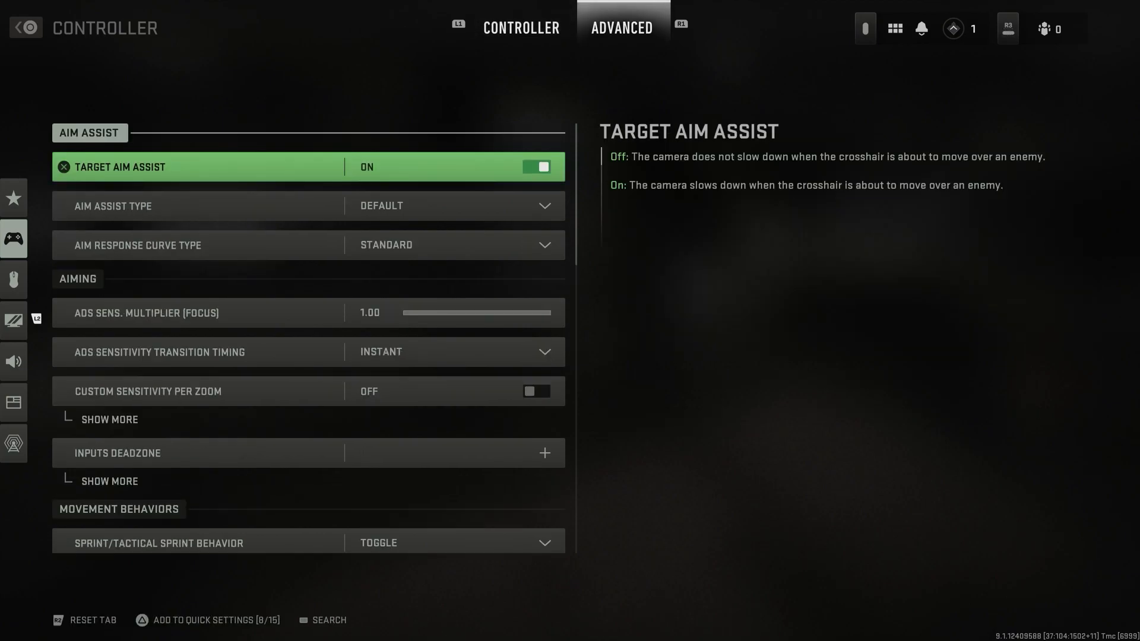
scroll(down, 3)
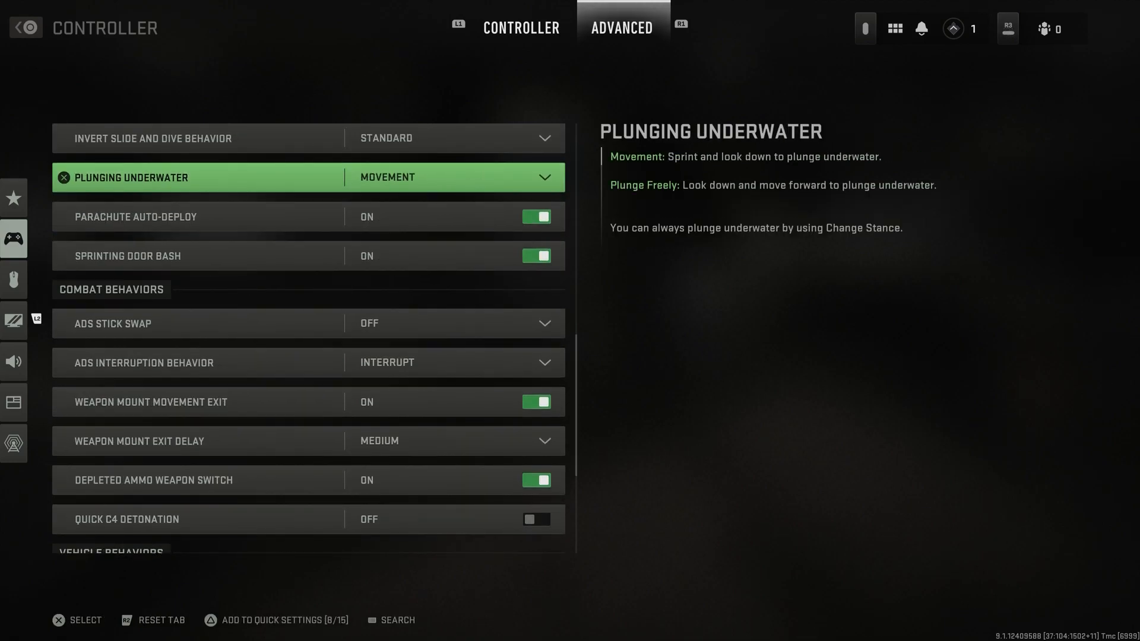